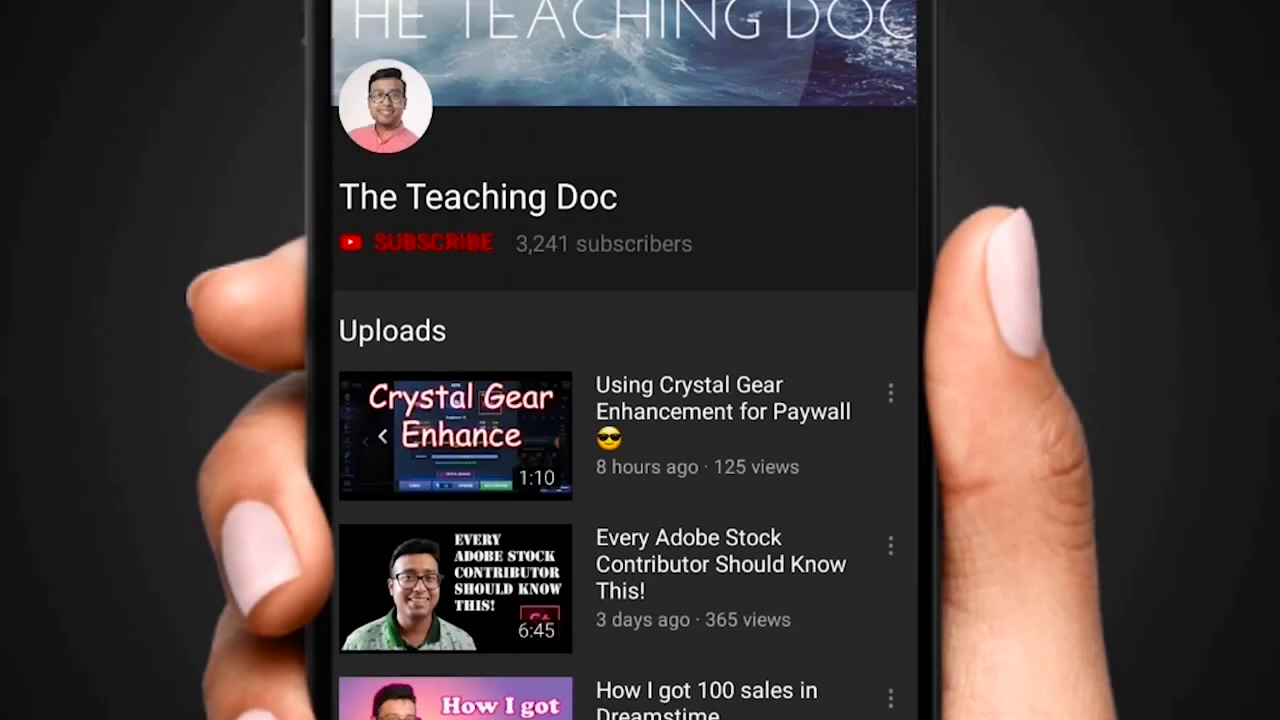
# - Subscribe to The Teaching Doc channel so the bell notification prompt appears
pyautogui.click(432, 244)
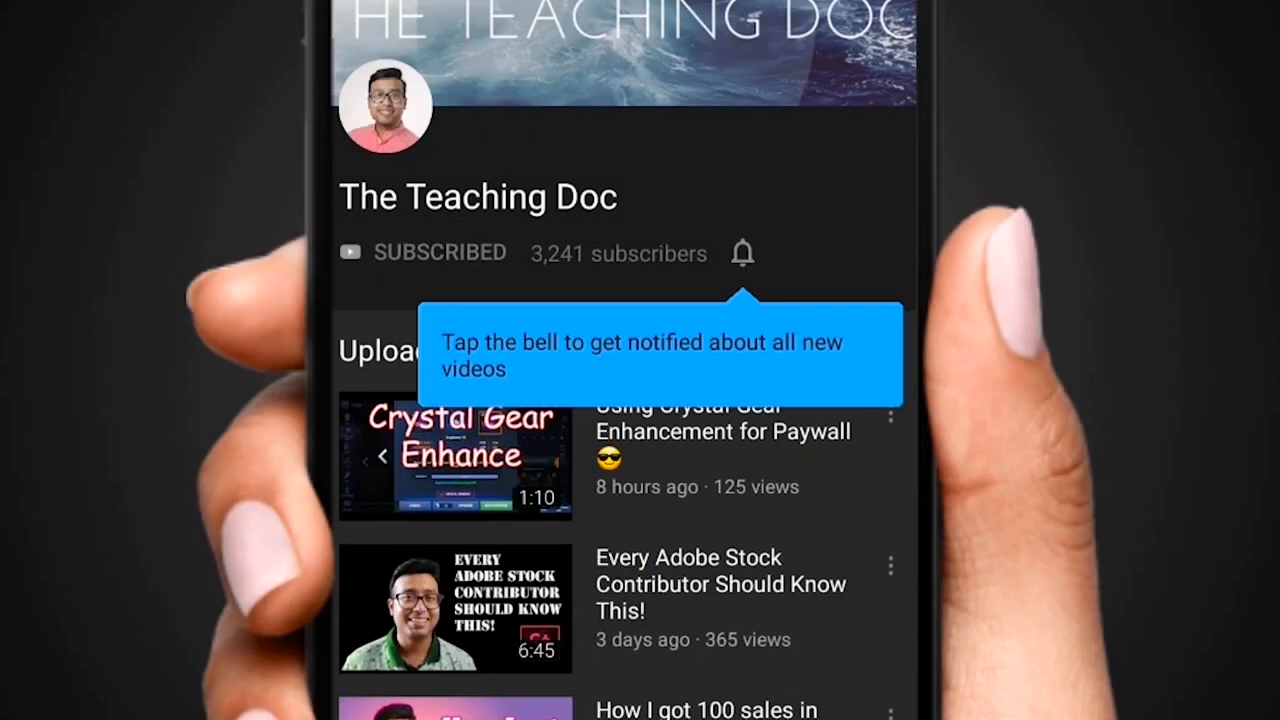